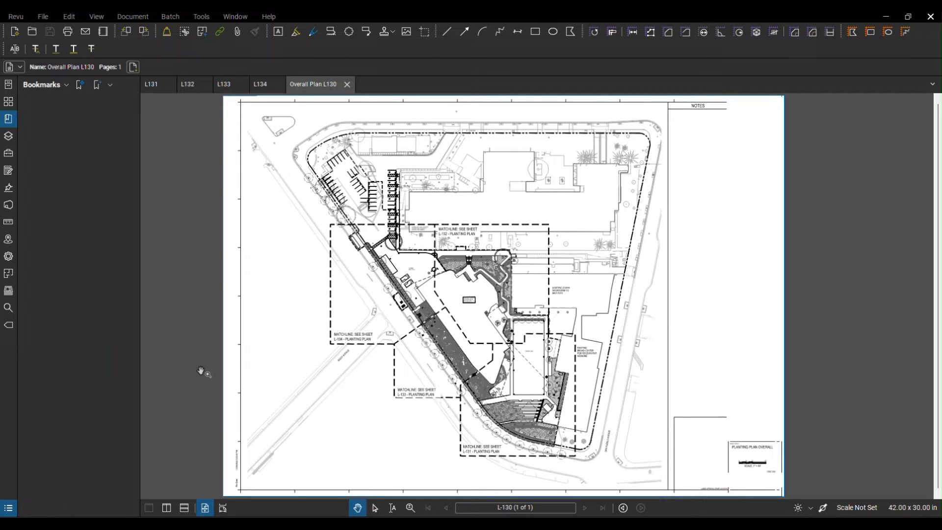
pyautogui.moveTo(157, 326)
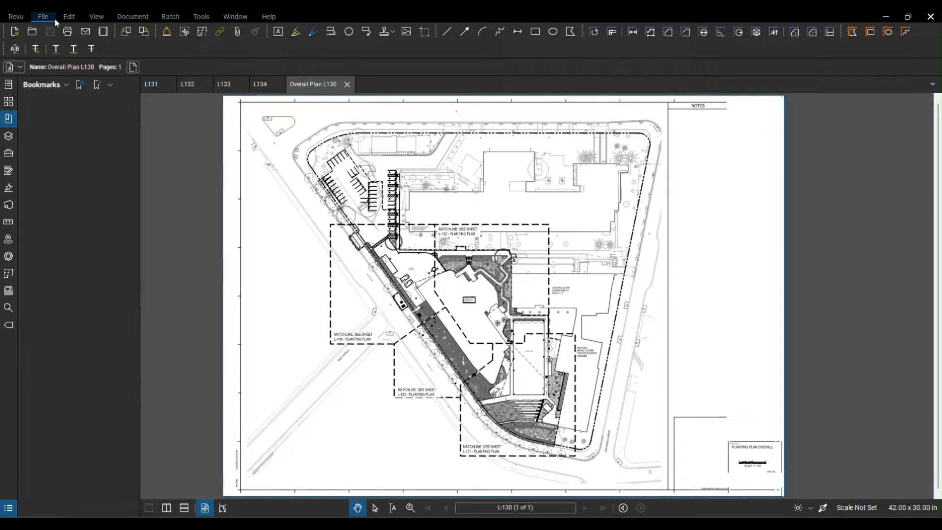
# Create a new blank PDF from the ARCH_E (36x48 in) template in landscape orientation
pyautogui.click(43, 16)
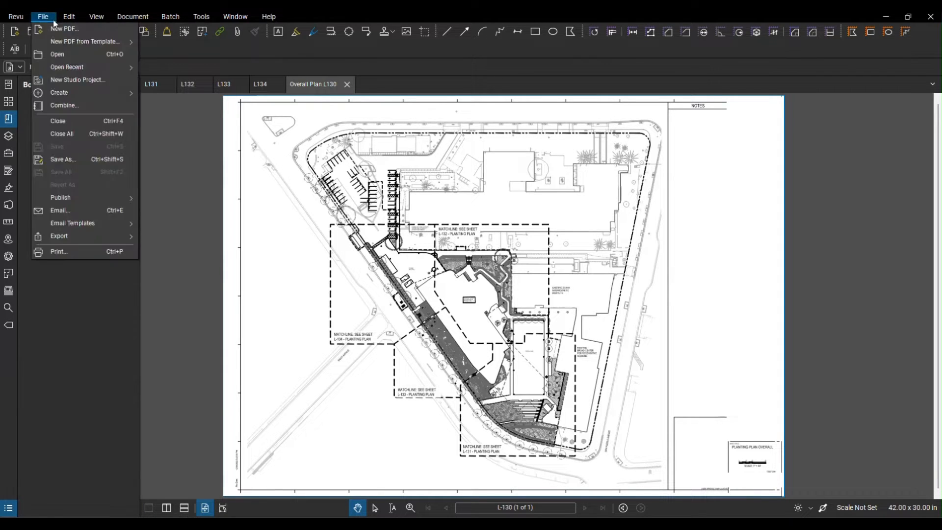
pyautogui.click(67, 29)
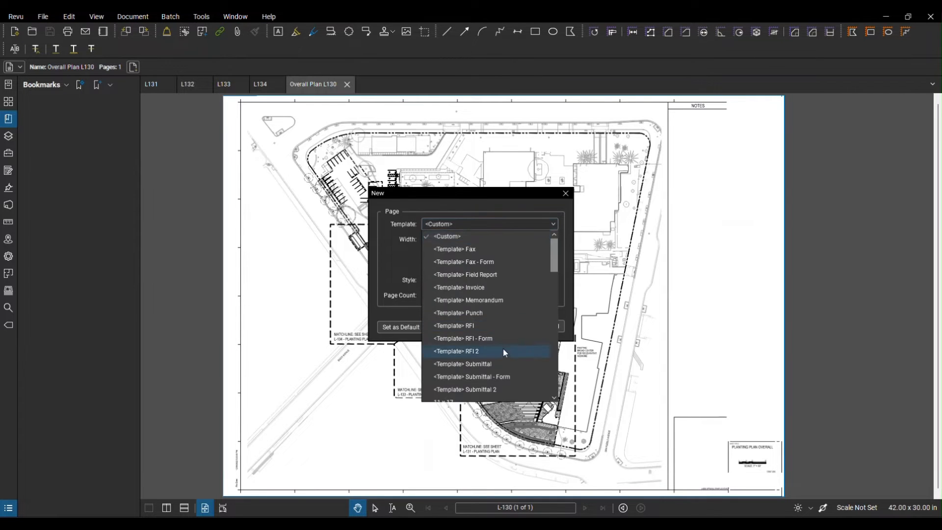
pyautogui.scroll(-3)
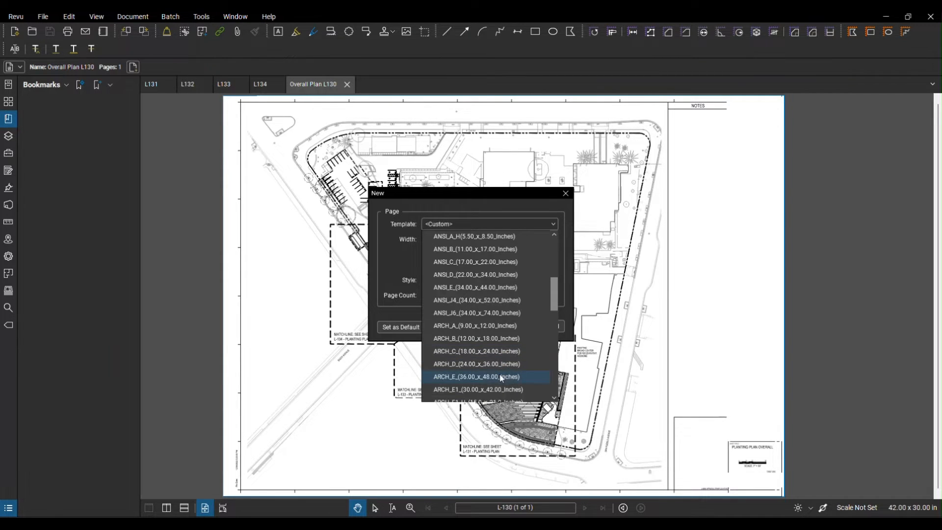
pyautogui.click(474, 377)
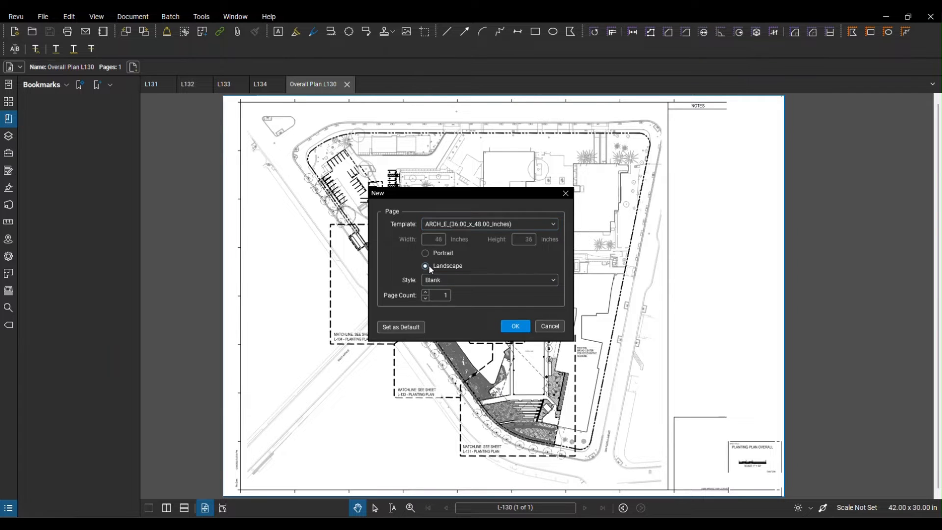
pyautogui.click(515, 326)
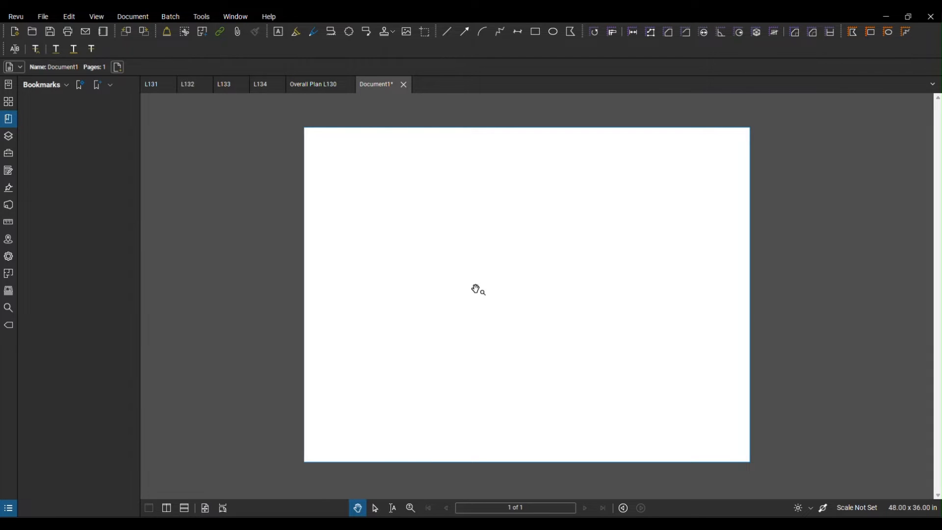
pyautogui.moveTo(210, 126)
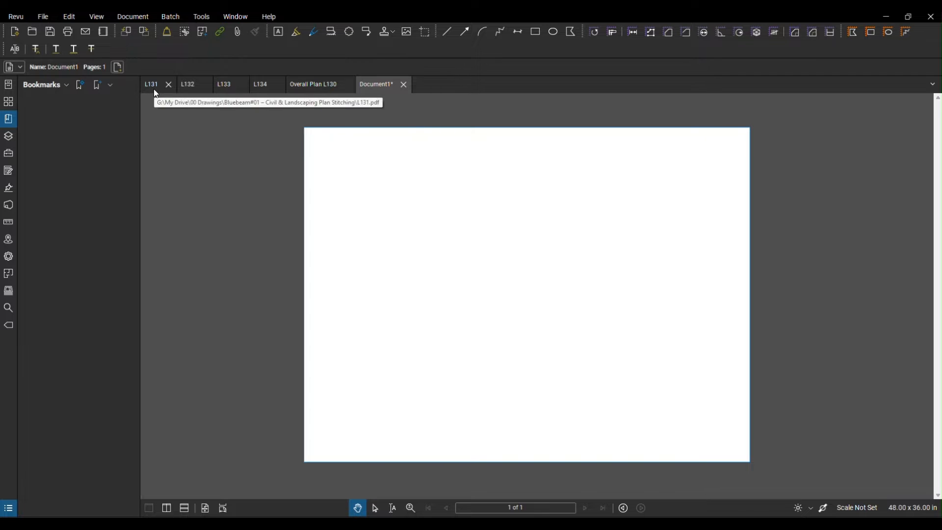
# Switch to the L131 planting plan sheet
pyautogui.click(151, 84)
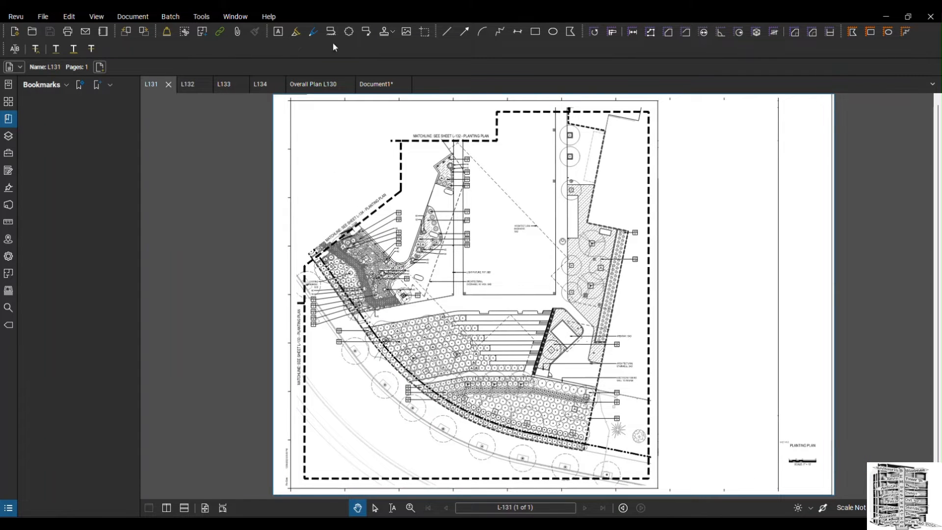
# Snapshot the L131 plan area inside its matchline and return to Document1 to paste it
pyautogui.click(424, 31)
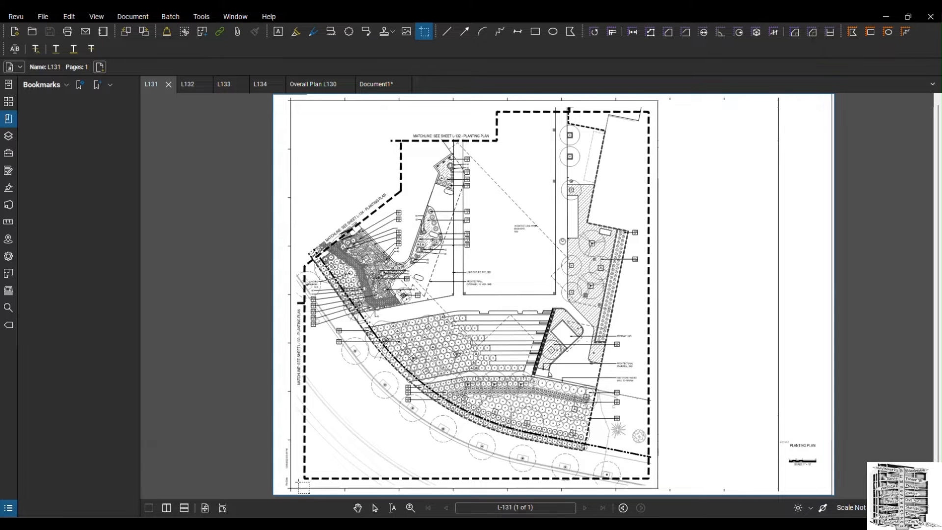
pyautogui.moveTo(300, 277); pyautogui.dragTo(568, 484)
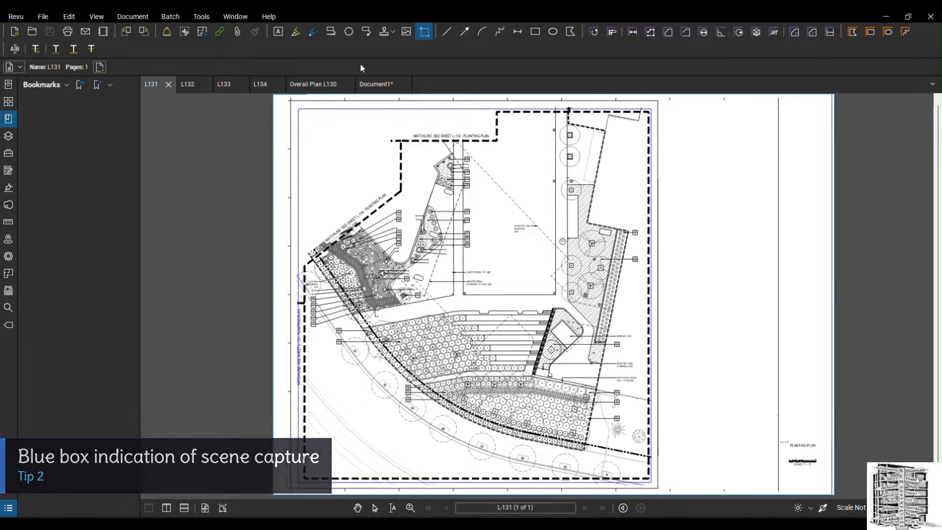
pyautogui.click(376, 85)
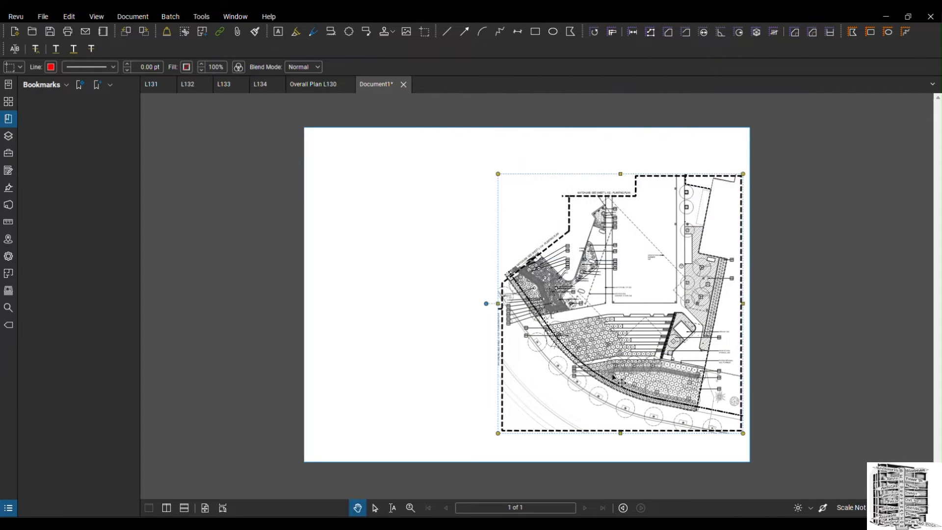
pyautogui.moveTo(513, 243)
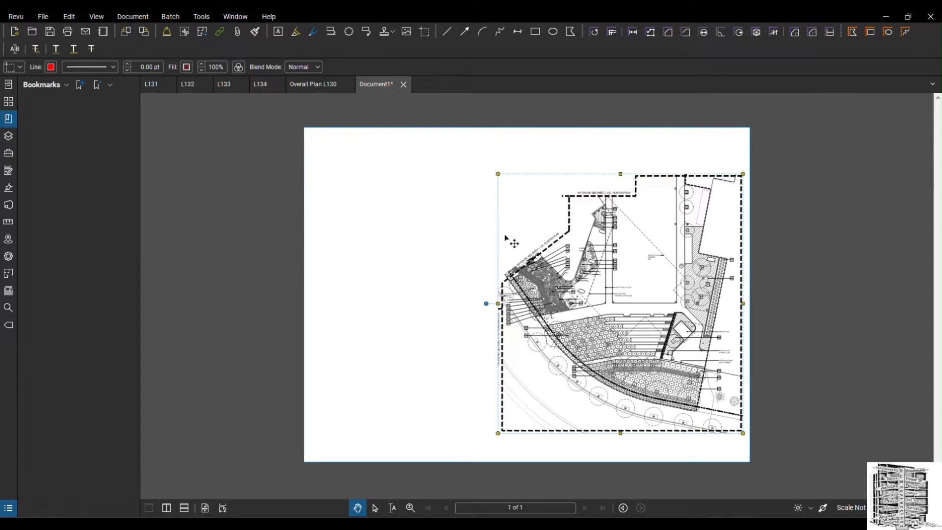
# Reduce the L131 snapshot to 60% scale in its Properties panel
pyautogui.click(8, 256)
pyautogui.write('90')
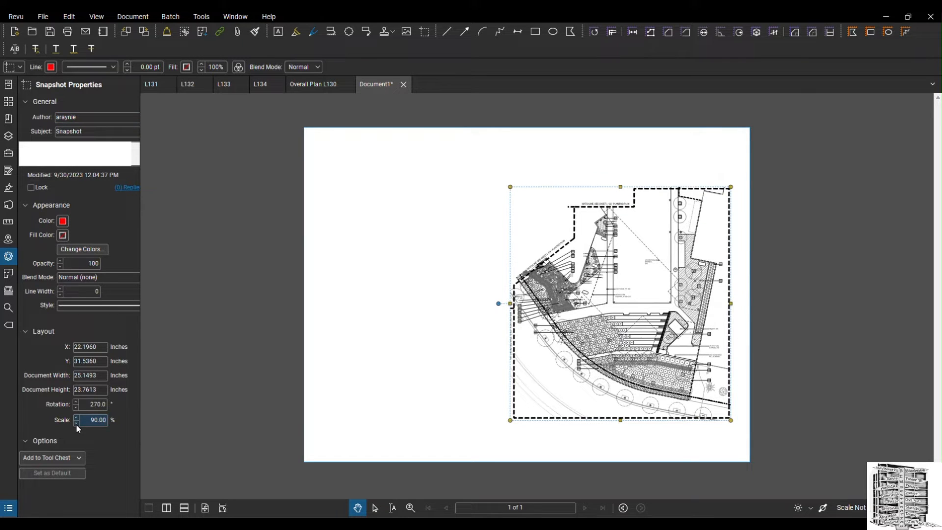
pyautogui.click(77, 423)
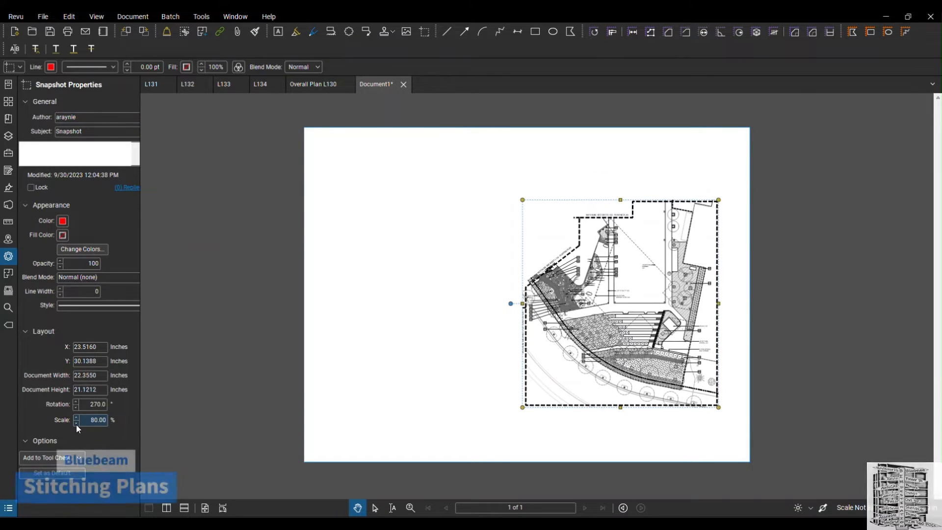
pyautogui.click(76, 423)
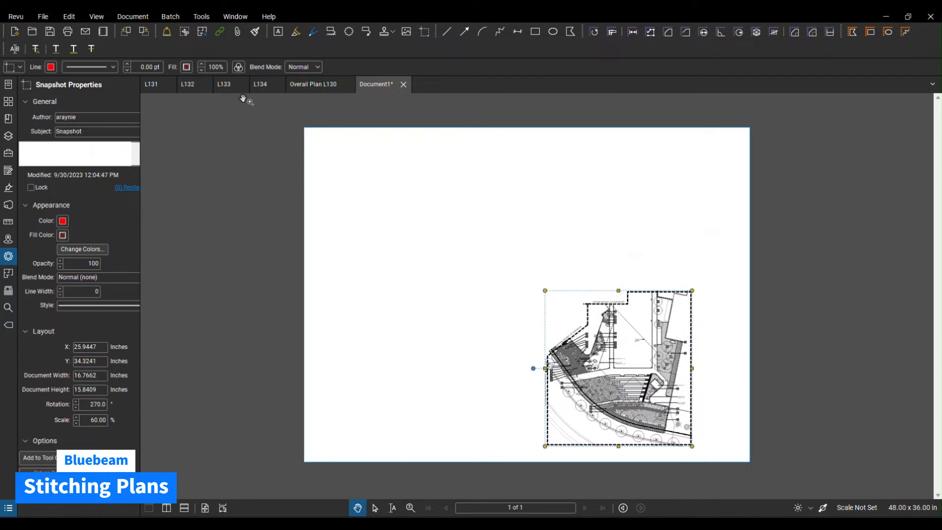
pyautogui.moveTo(396, 247)
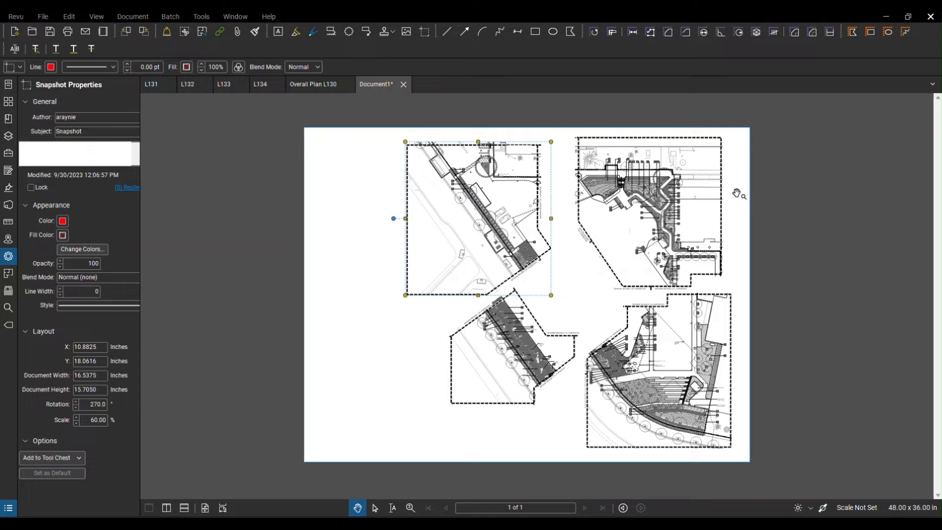
pyautogui.moveTo(427, 420)
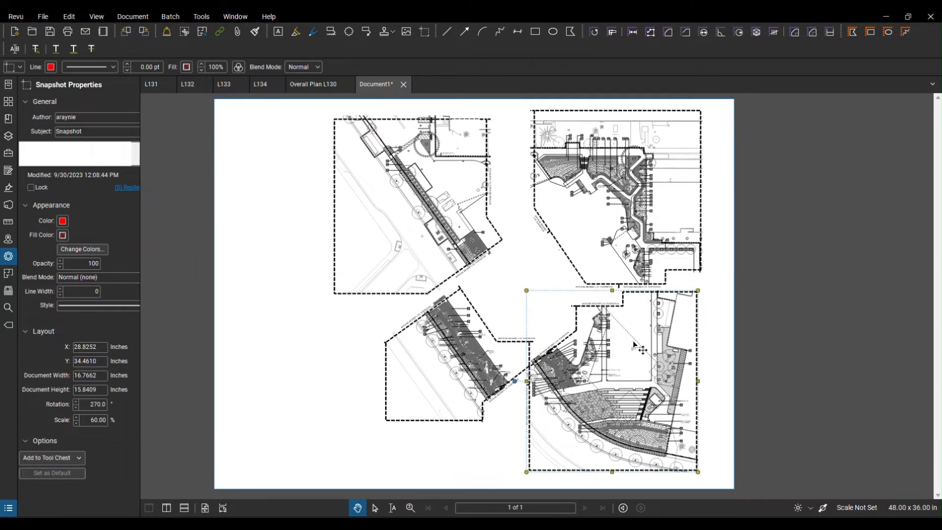
pyautogui.moveTo(641, 312)
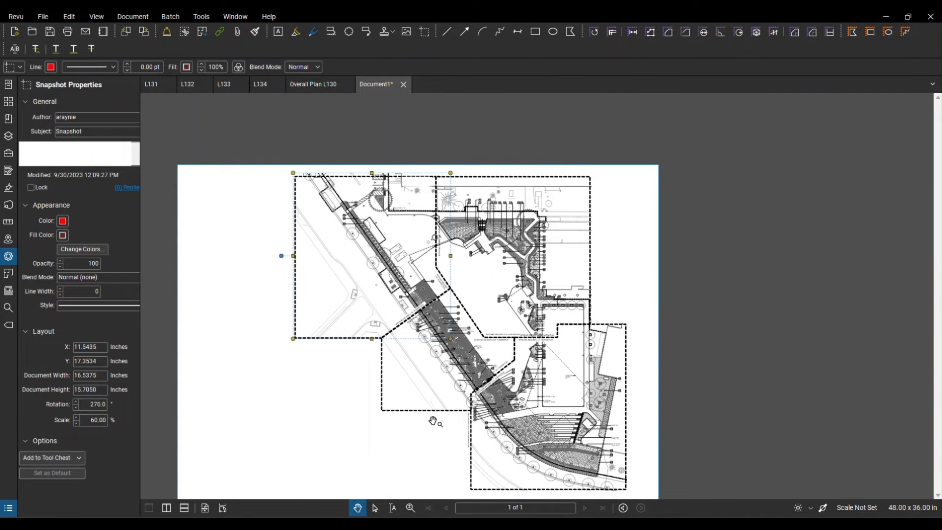
pyautogui.moveTo(351, 431)
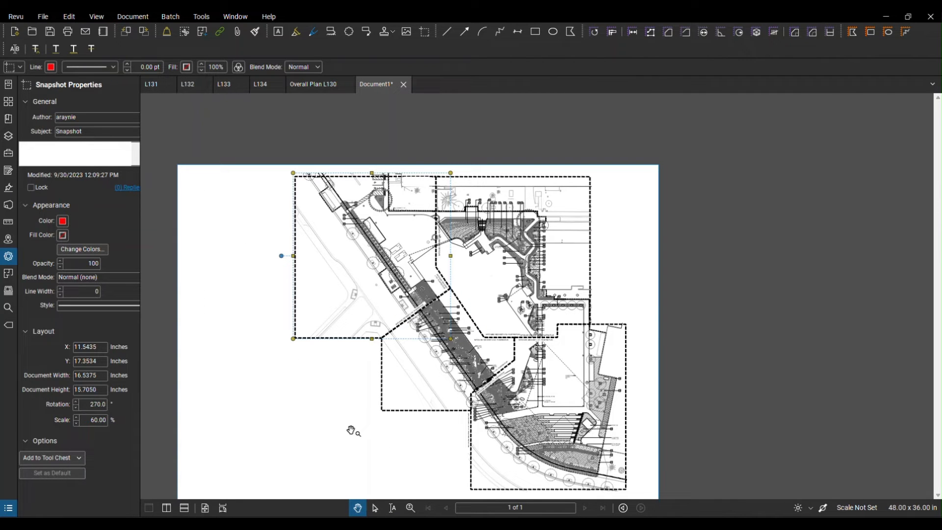
pyautogui.moveTo(385, 423)
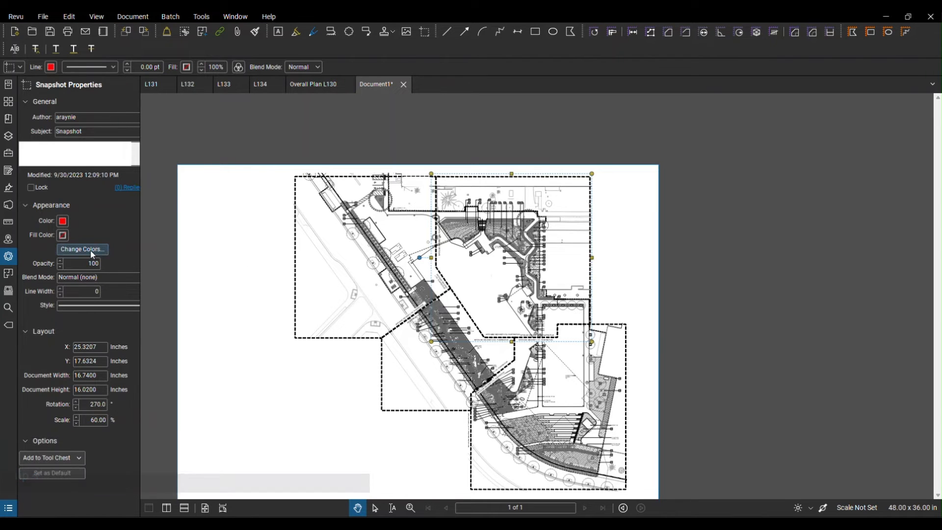
# Recolor one plan snapshot's black linework to orange with Change Colors
pyautogui.click(83, 249)
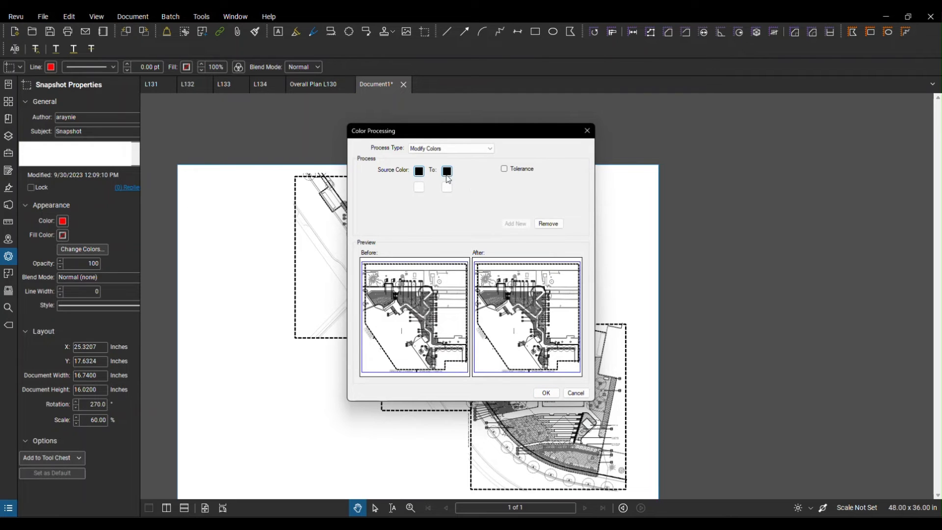
pyautogui.click(446, 171)
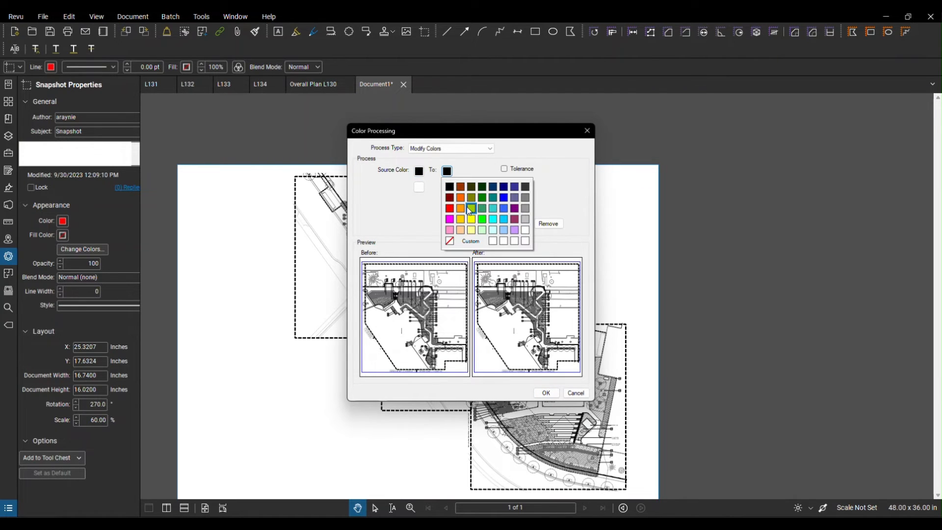
pyautogui.click(461, 208)
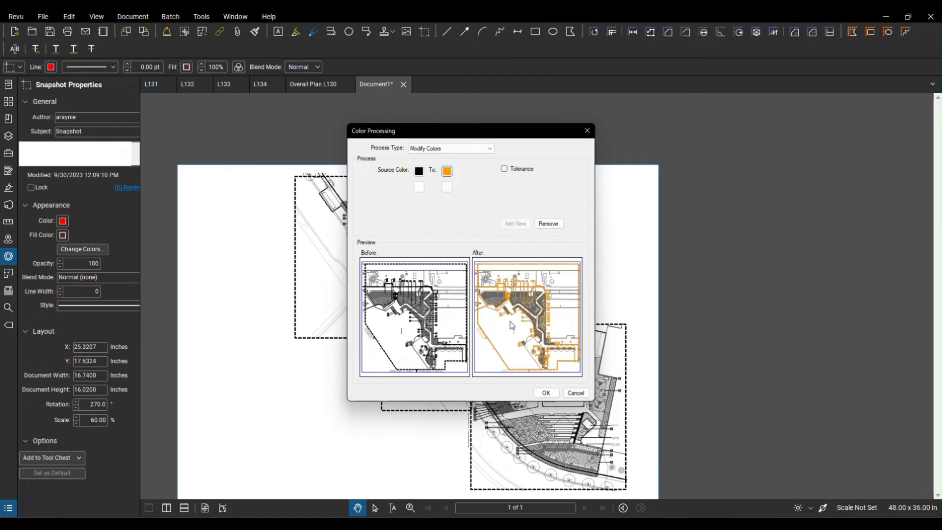
pyautogui.click(546, 393)
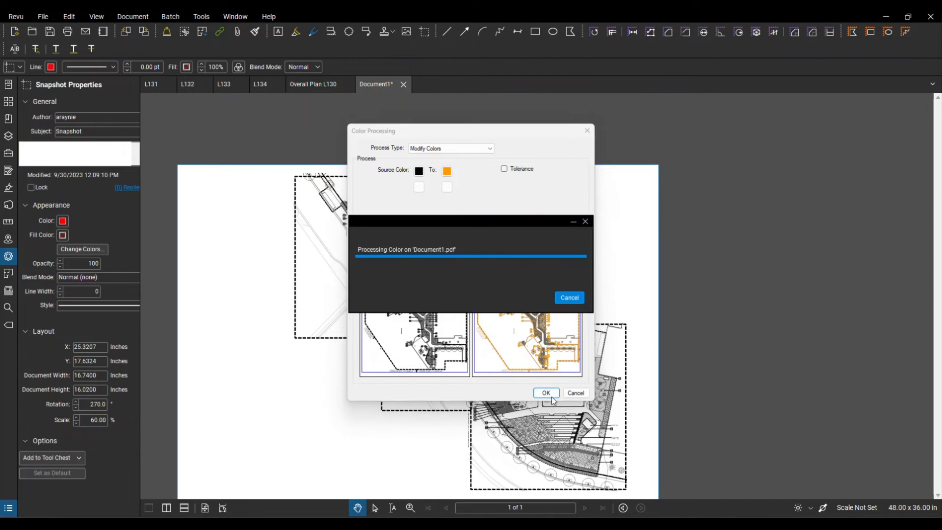
pyautogui.click(546, 393)
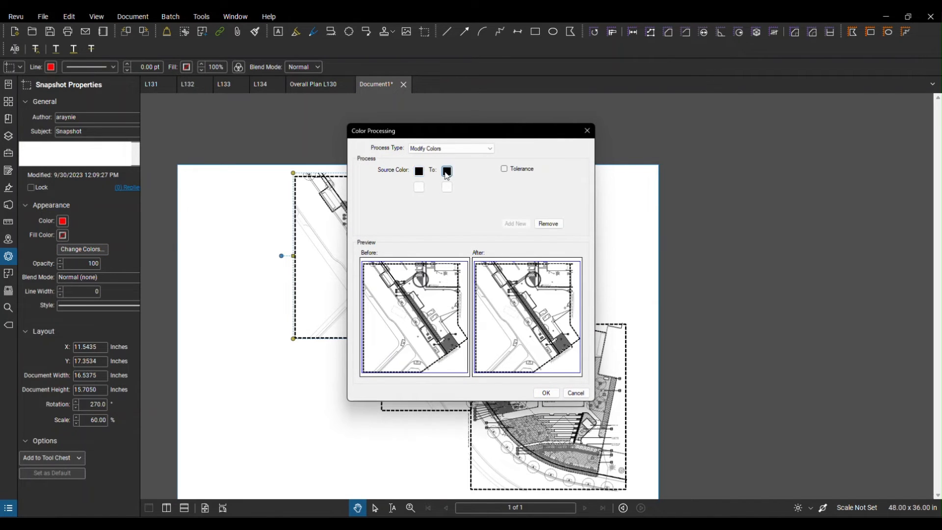
# Recolor two more snapshots' black linework to cyan and yellow
pyautogui.click(447, 170)
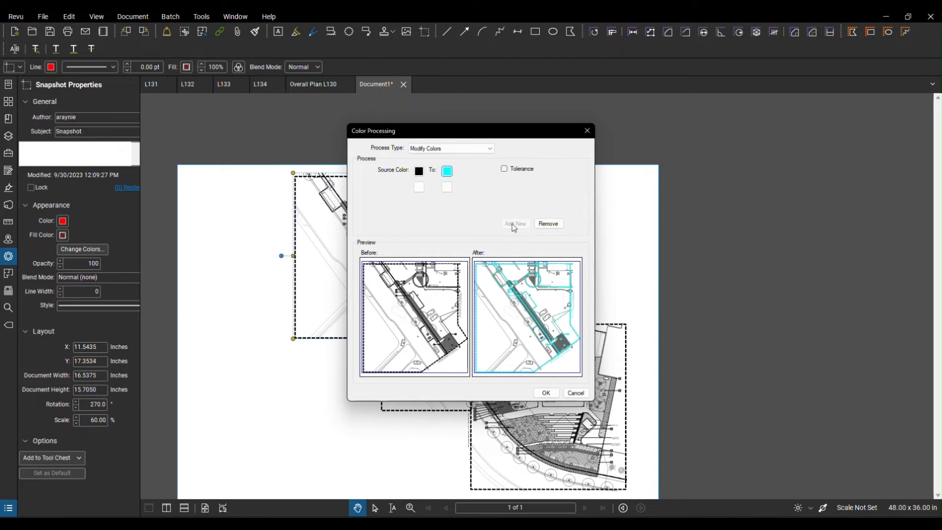
pyautogui.click(546, 392)
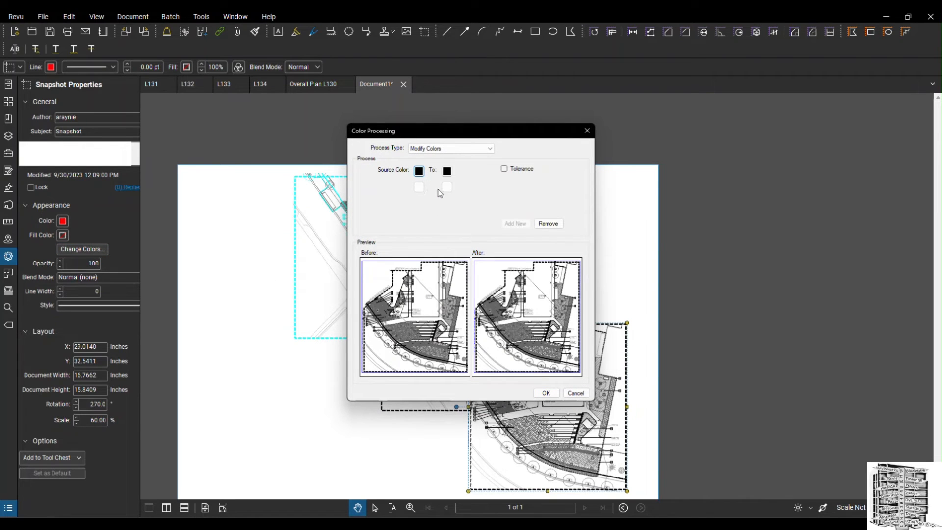
pyautogui.click(446, 171)
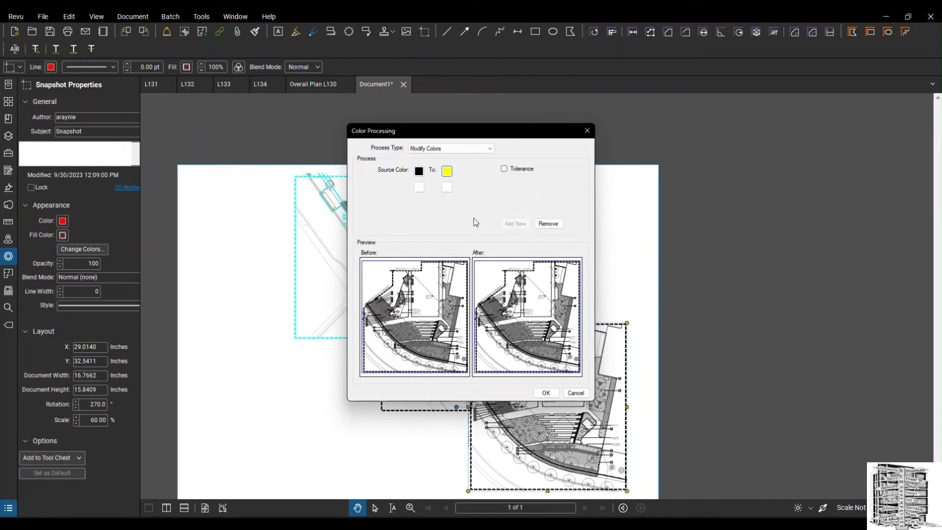
pyautogui.click(546, 392)
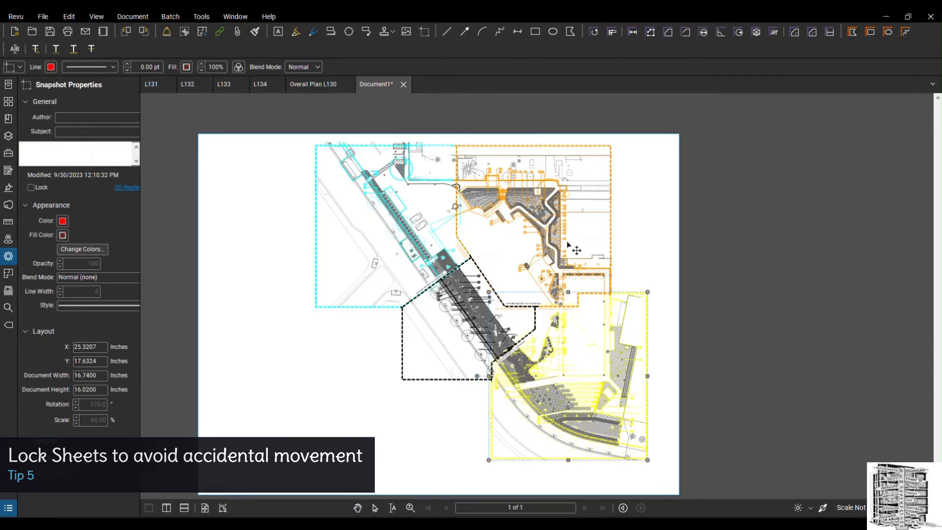
# Cancel the accidentally opened Edit Action dialog for the cyan snapshot
pyautogui.rightClick(573, 245)
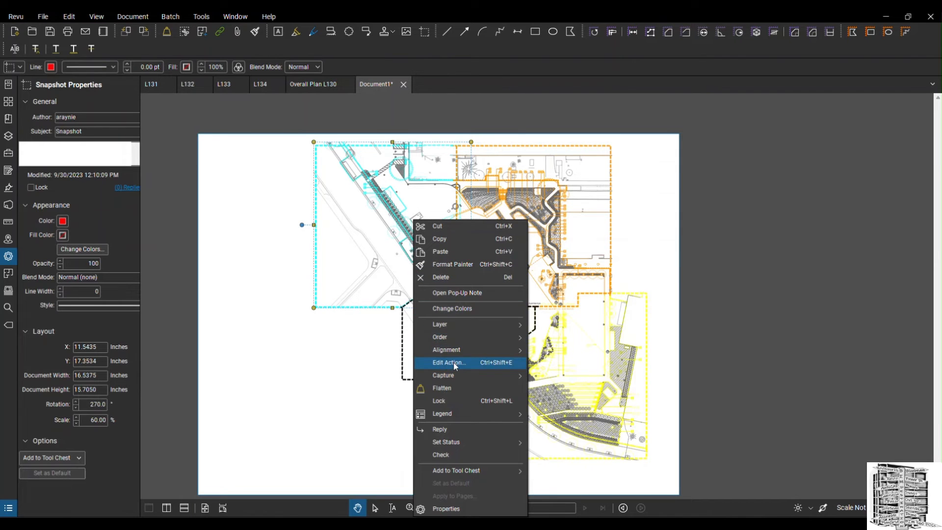
pyautogui.click(447, 363)
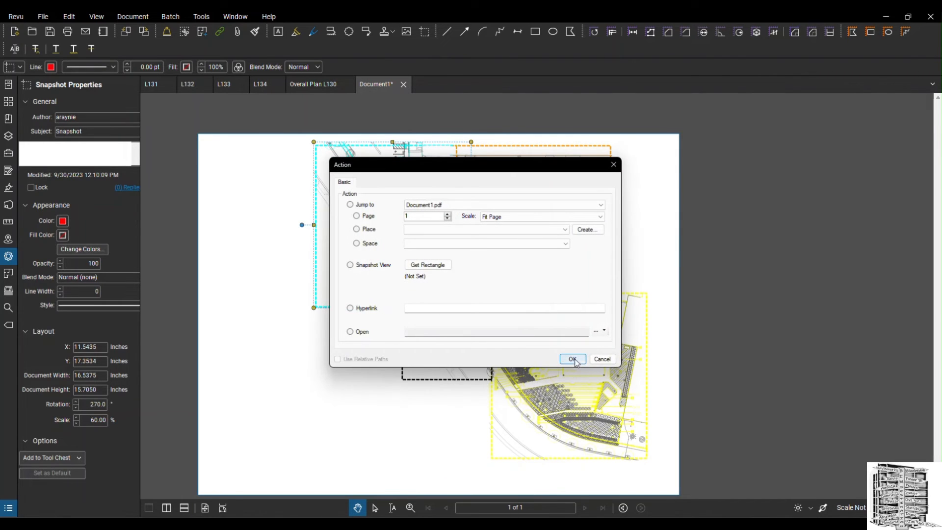
pyautogui.click(573, 359)
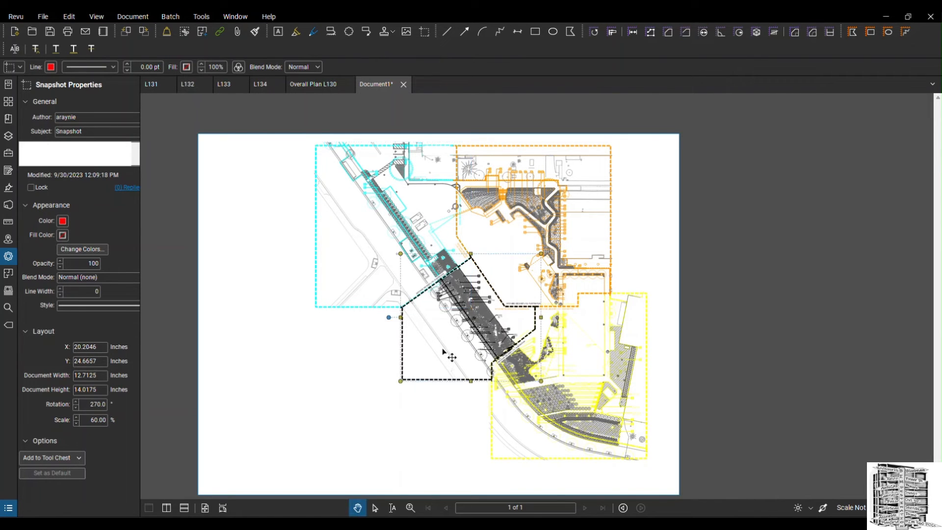
# Lock the black middle snapshot and the cyan top-left snapshot in place
pyautogui.rightClick(451, 357)
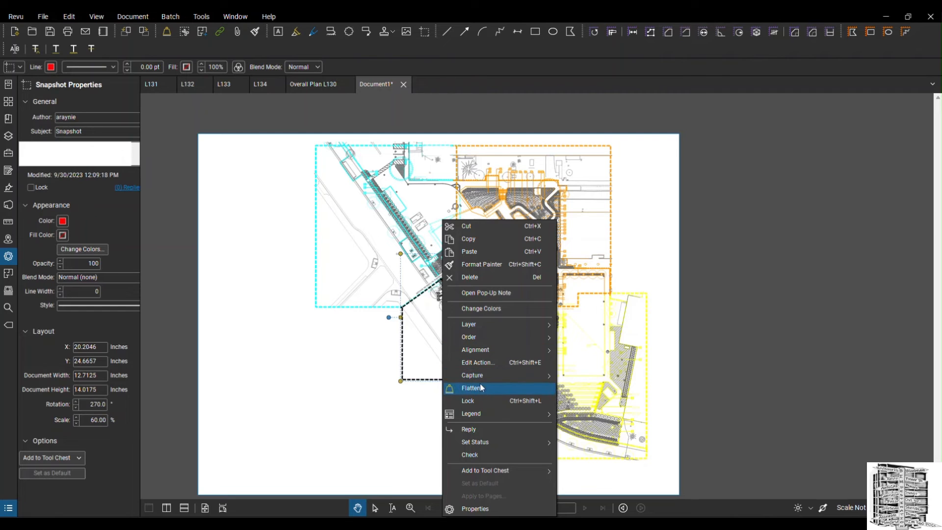
pyautogui.click(472, 389)
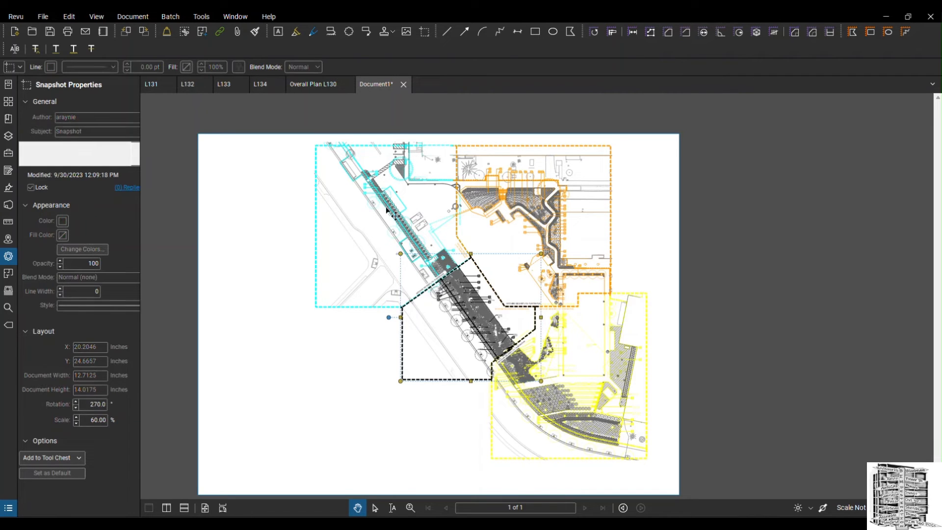
pyautogui.rightClick(386, 210)
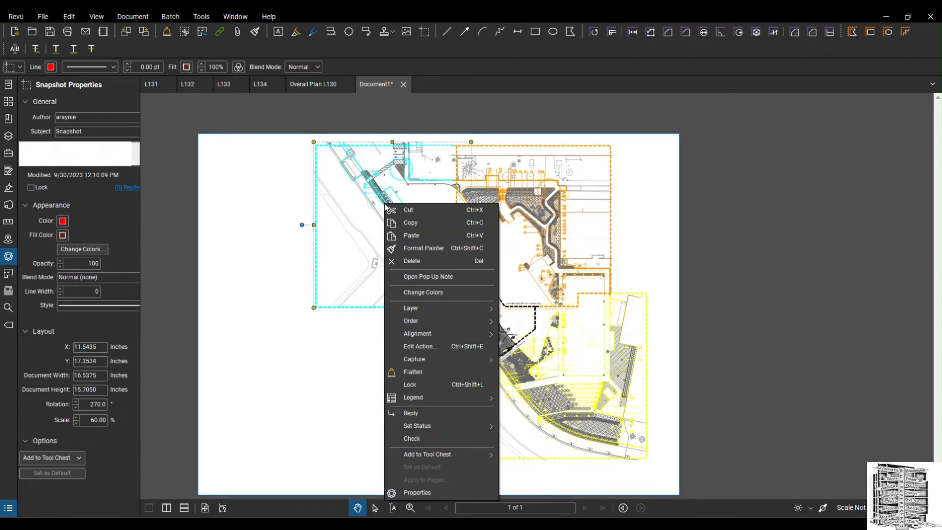
pyautogui.click(410, 384)
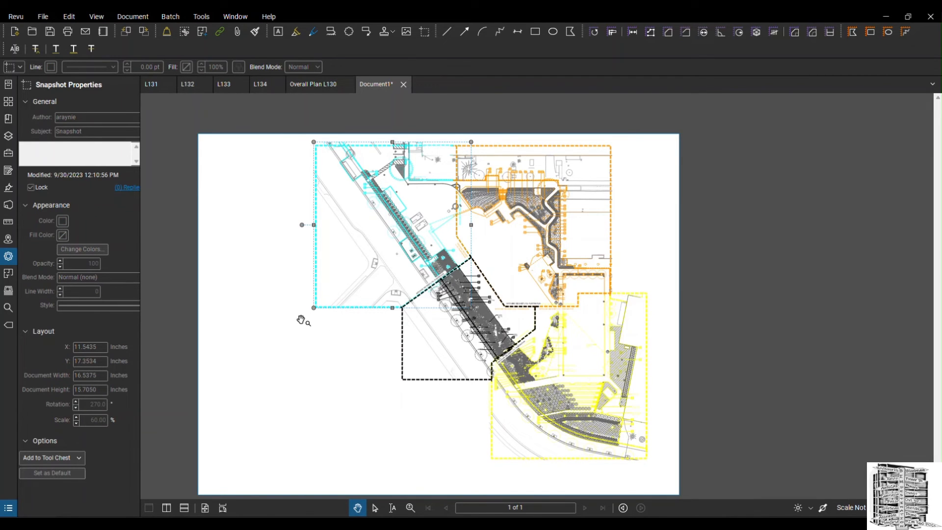
pyautogui.moveTo(293, 352)
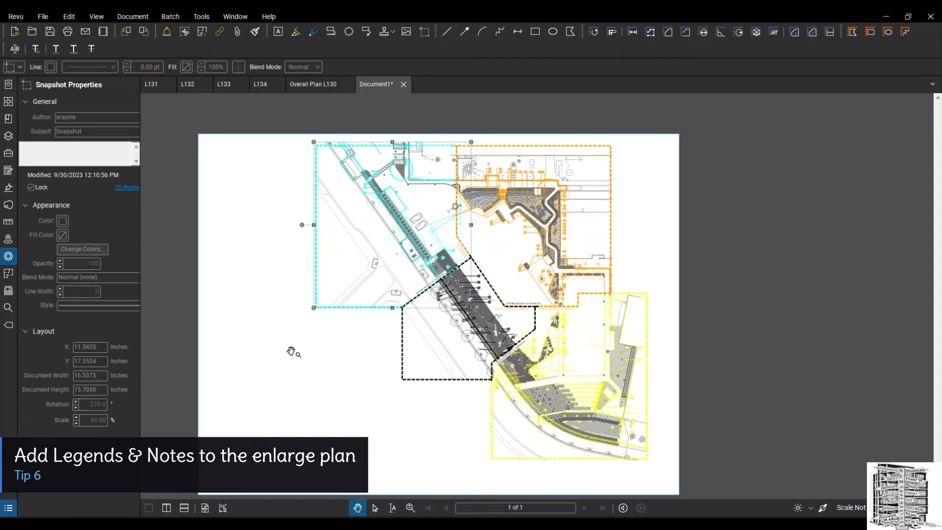
# Snapshot the L133 planting legend and bring it into the combined plan document
pyautogui.click(223, 84)
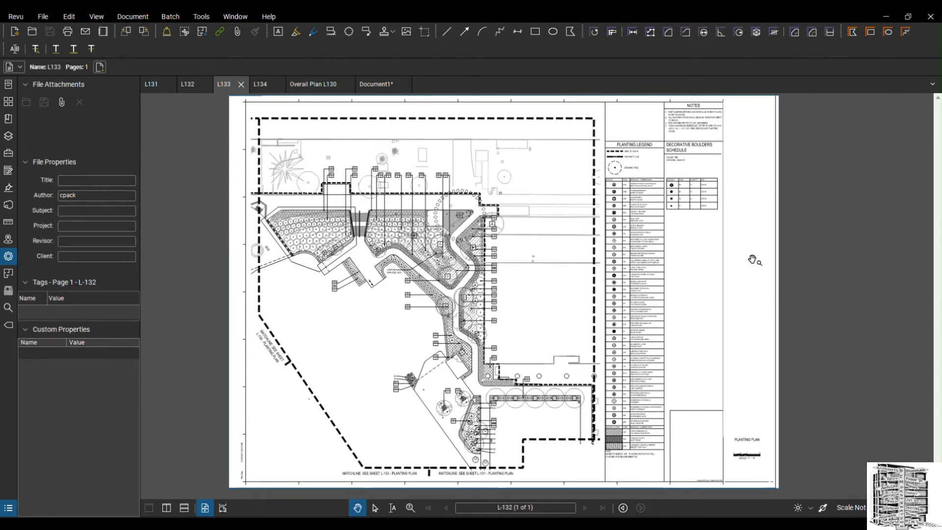
pyautogui.click(424, 31)
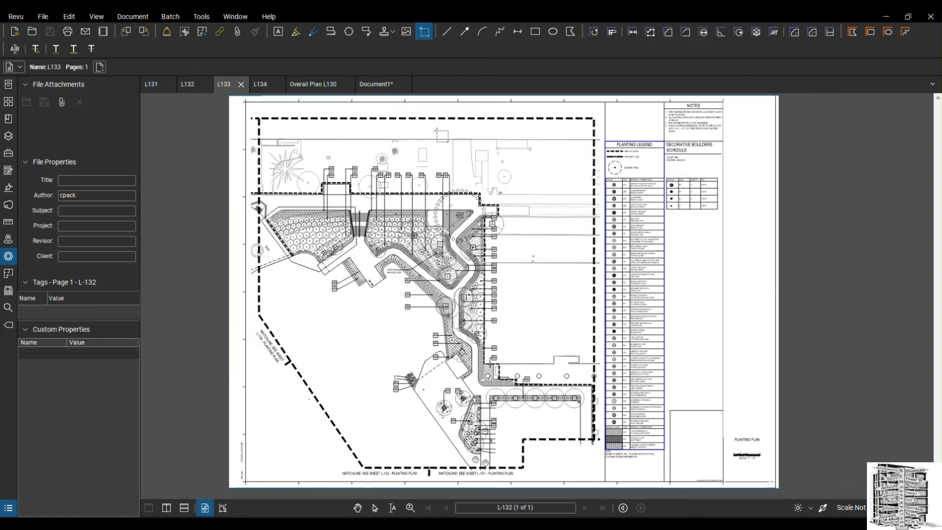
pyautogui.click(377, 84)
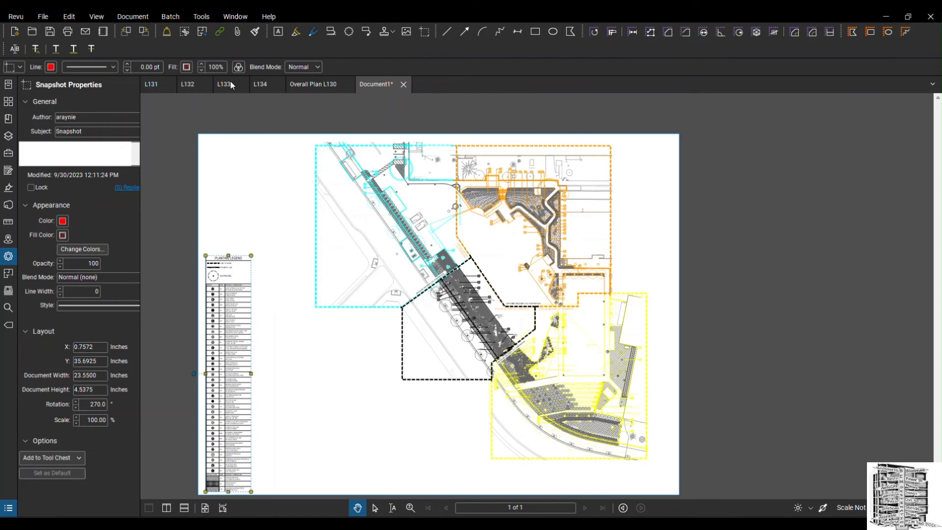
# Snapshot the L133 notes and boulder schedule and bring them into the combined plan
pyautogui.click(187, 85)
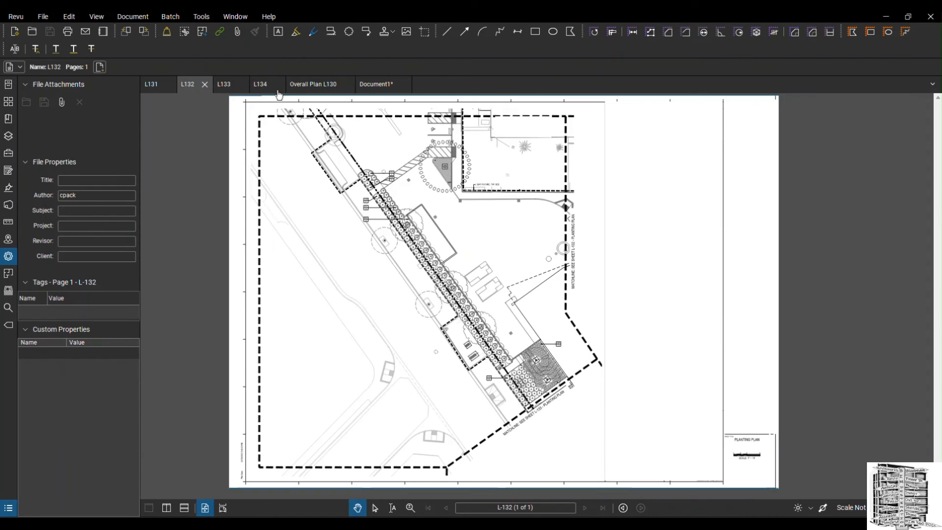
pyautogui.click(223, 85)
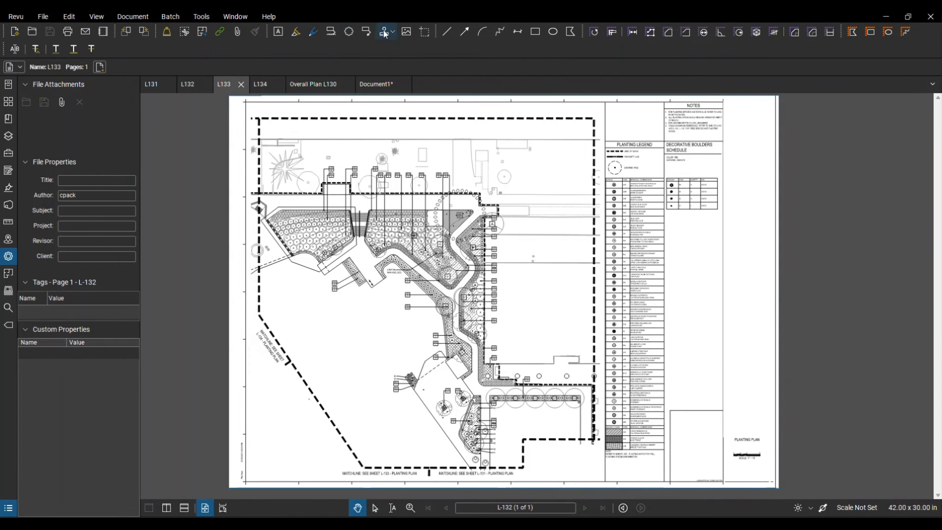
pyautogui.click(424, 32)
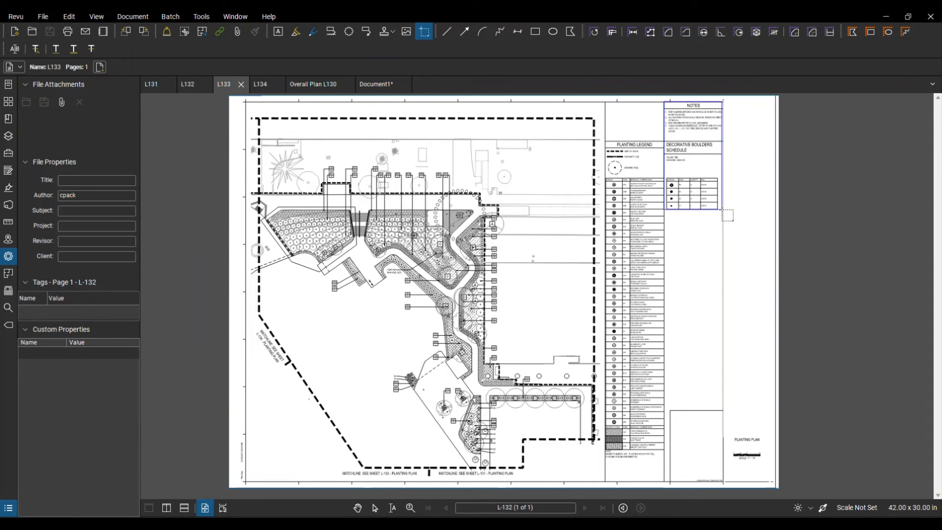
pyautogui.click(377, 84)
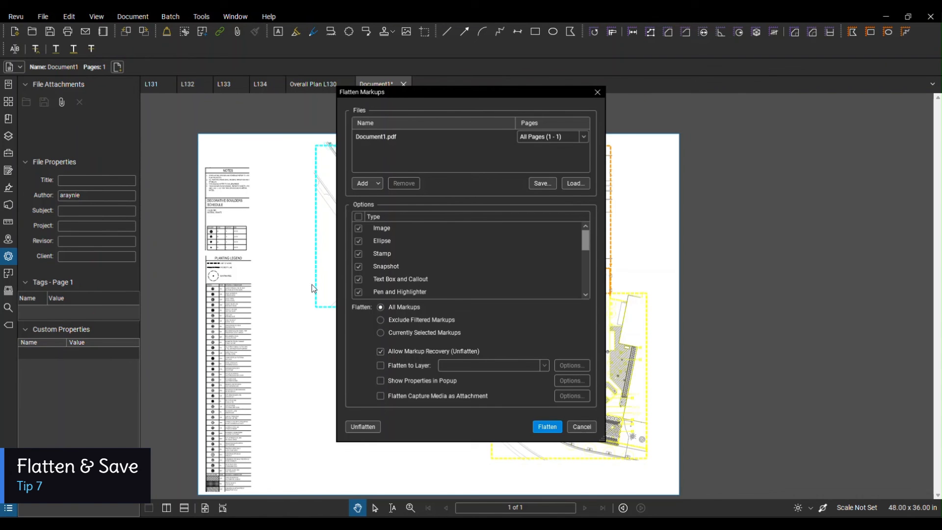
pyautogui.moveTo(524, 356)
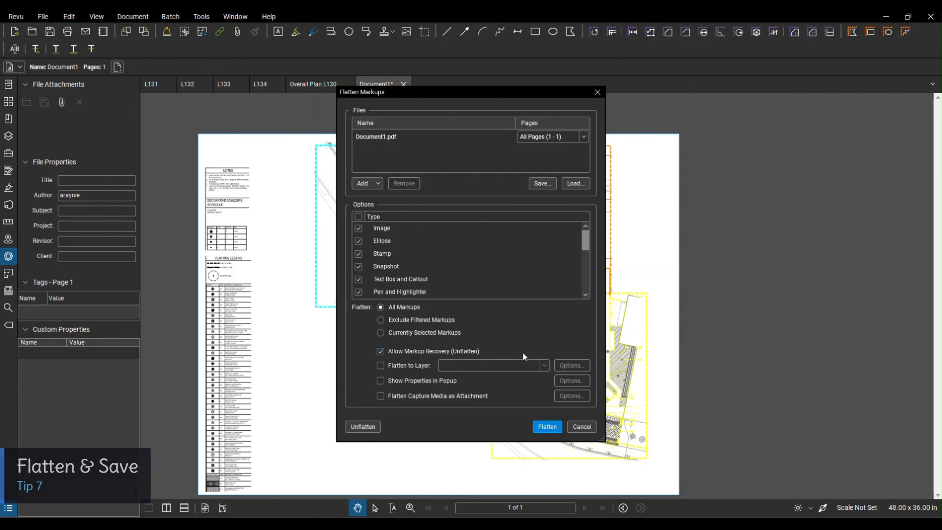